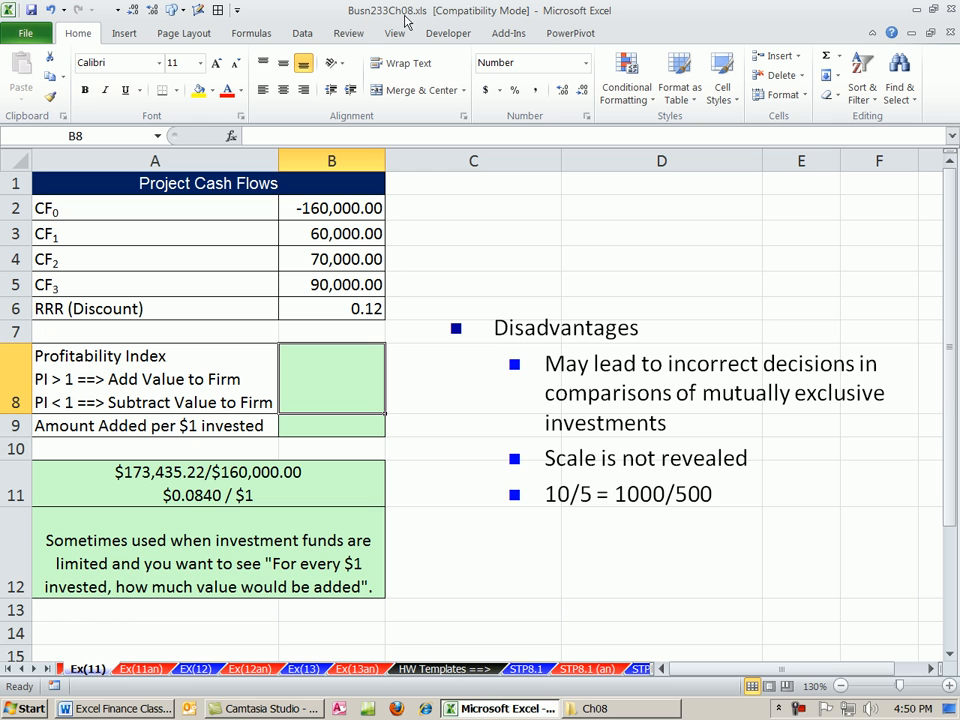
mouse_move(500, 521)
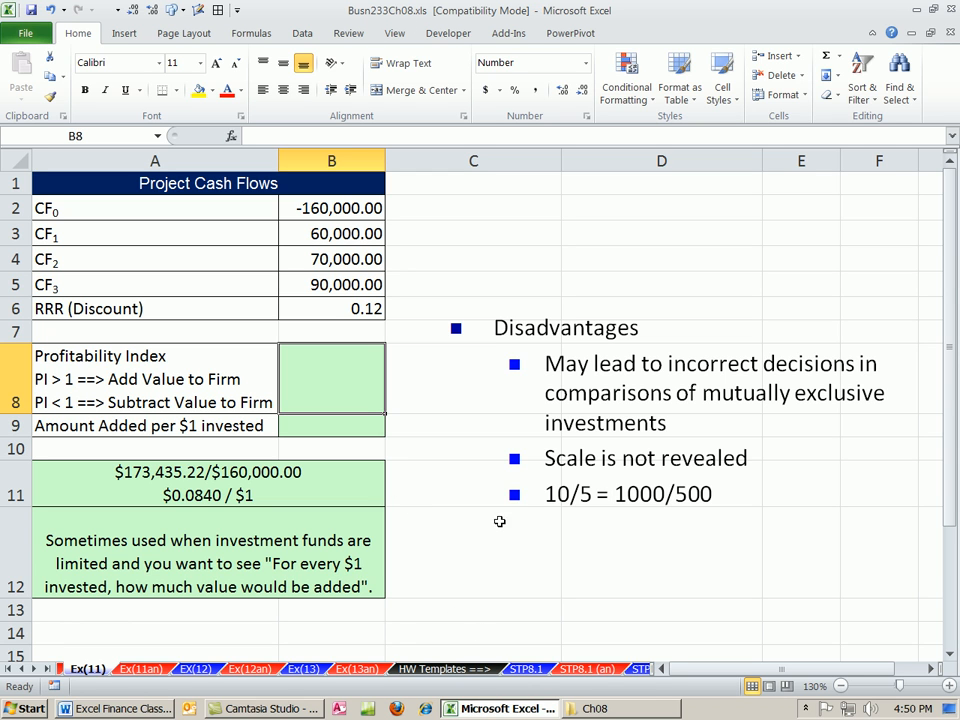
mouse_move(510, 498)
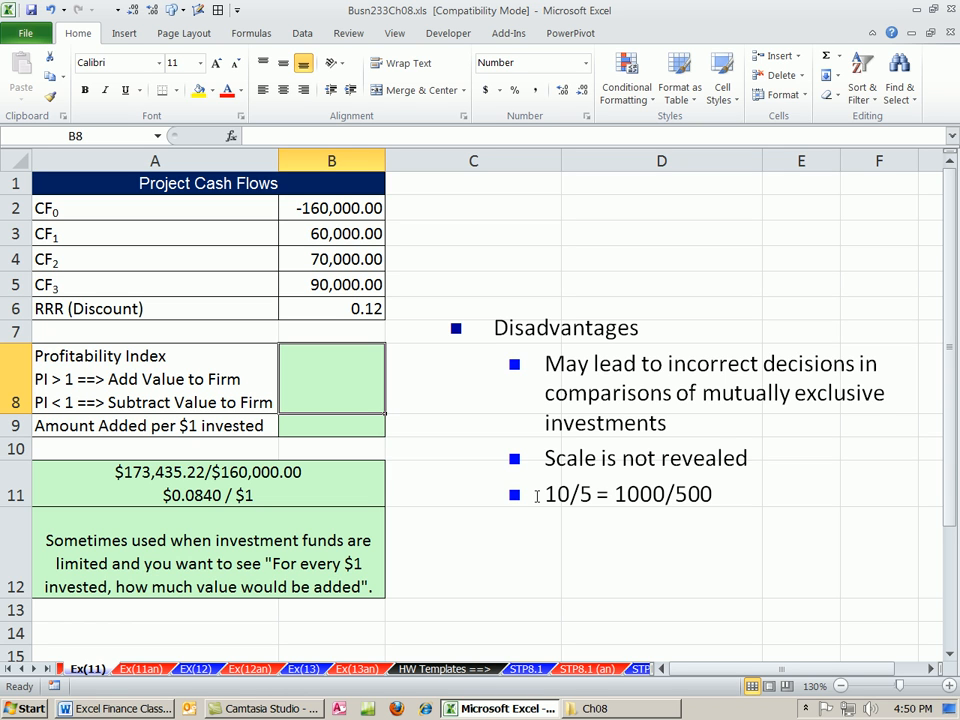
mouse_move(38, 352)
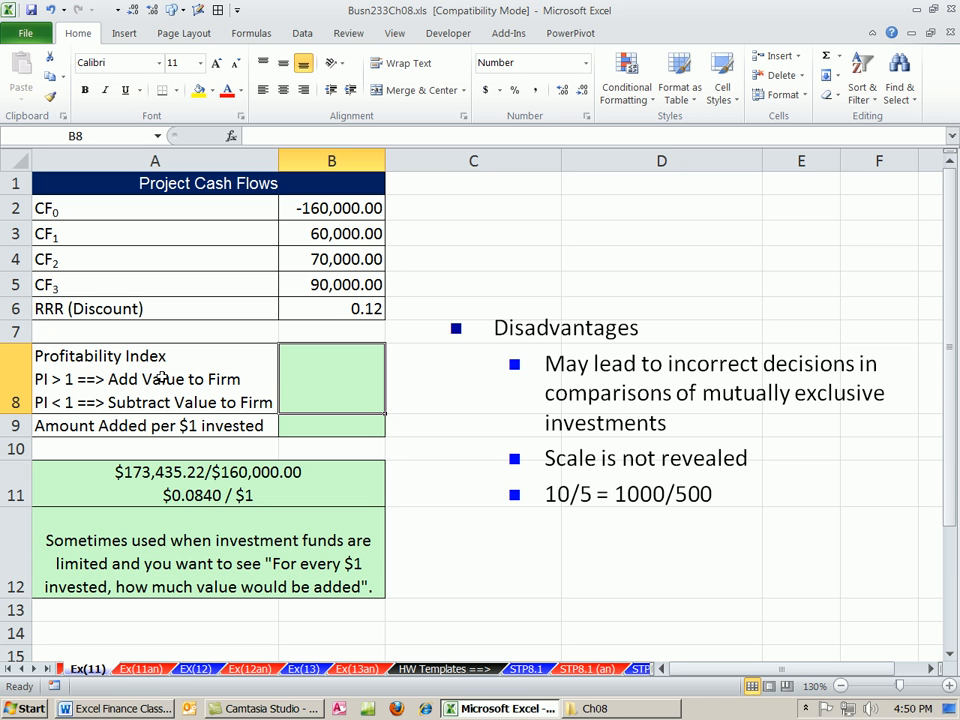
- Review the initial outlay in B2 and the future cash flows in B3:B5
drag(331, 233, 331, 258)
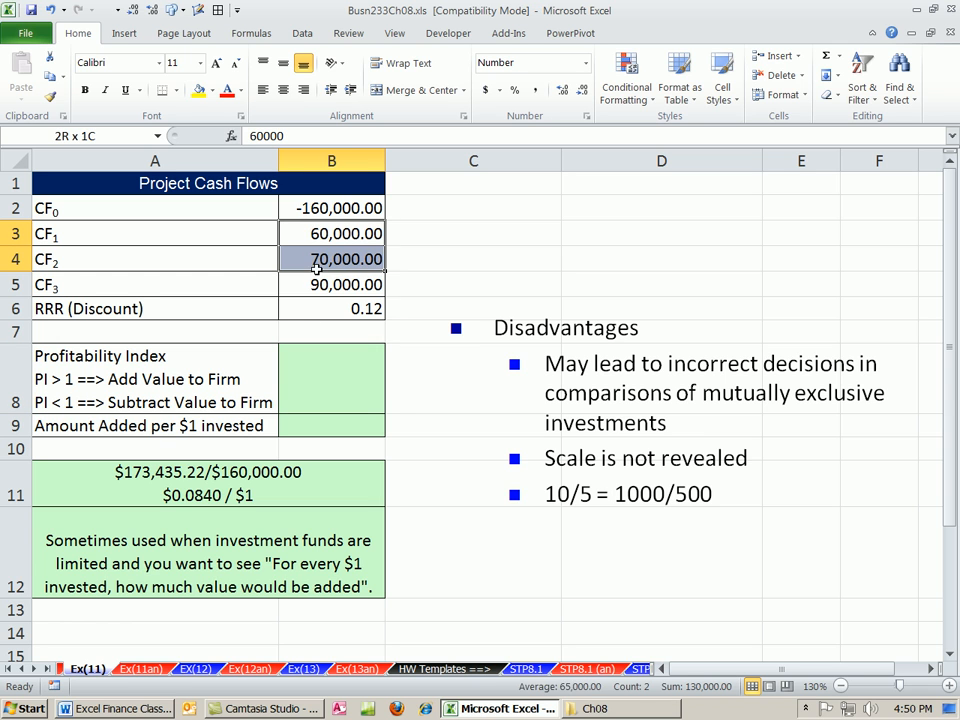
click(331, 208)
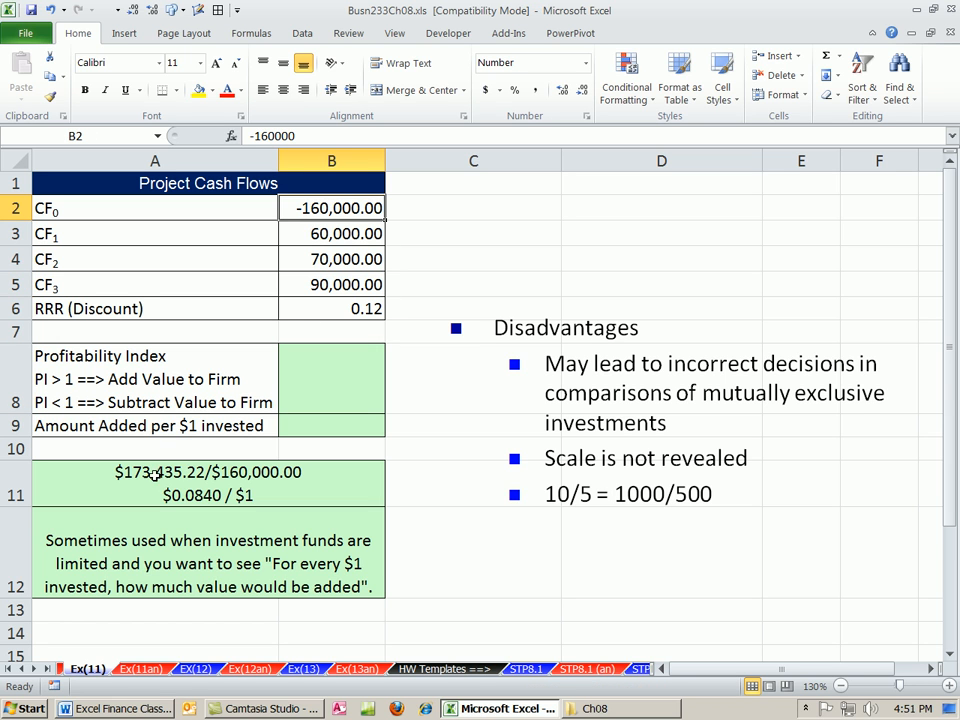
mouse_move(294, 293)
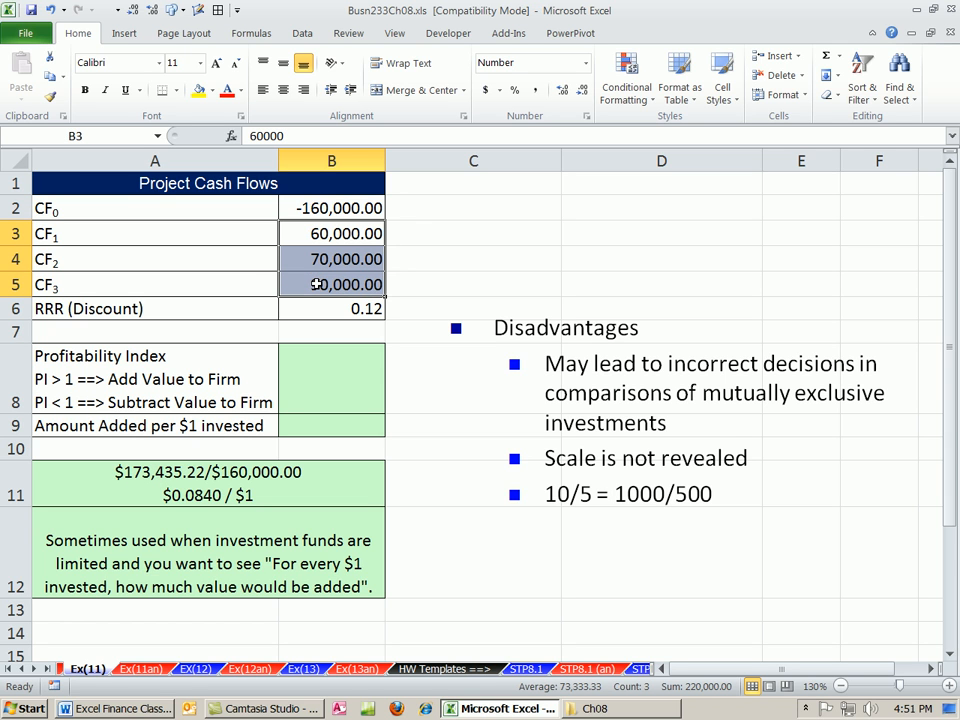
click(331, 284)
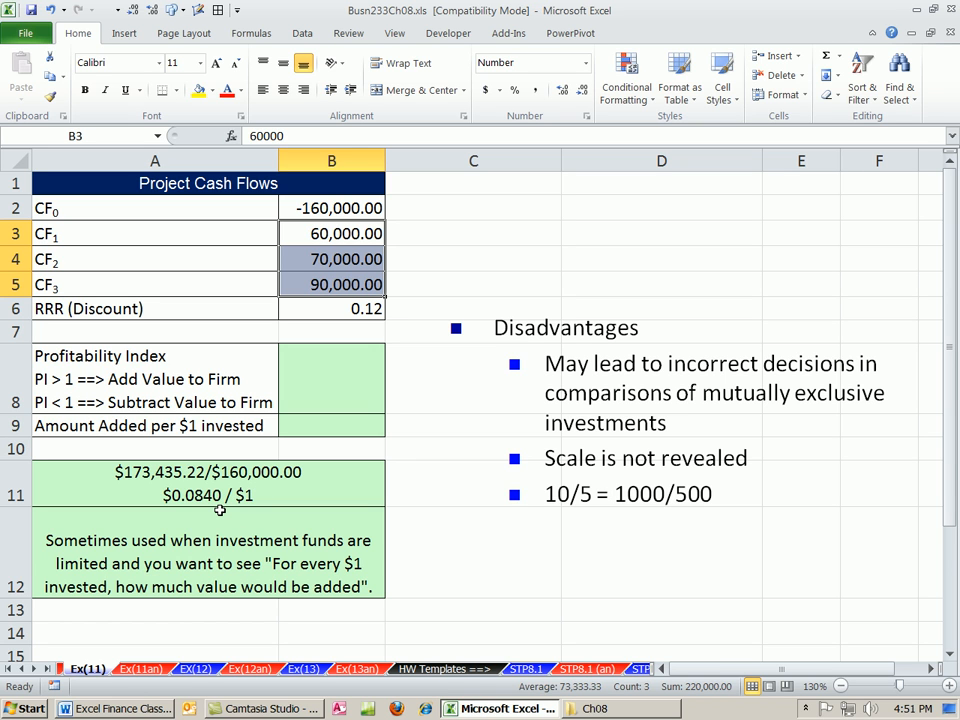
mouse_move(385, 530)
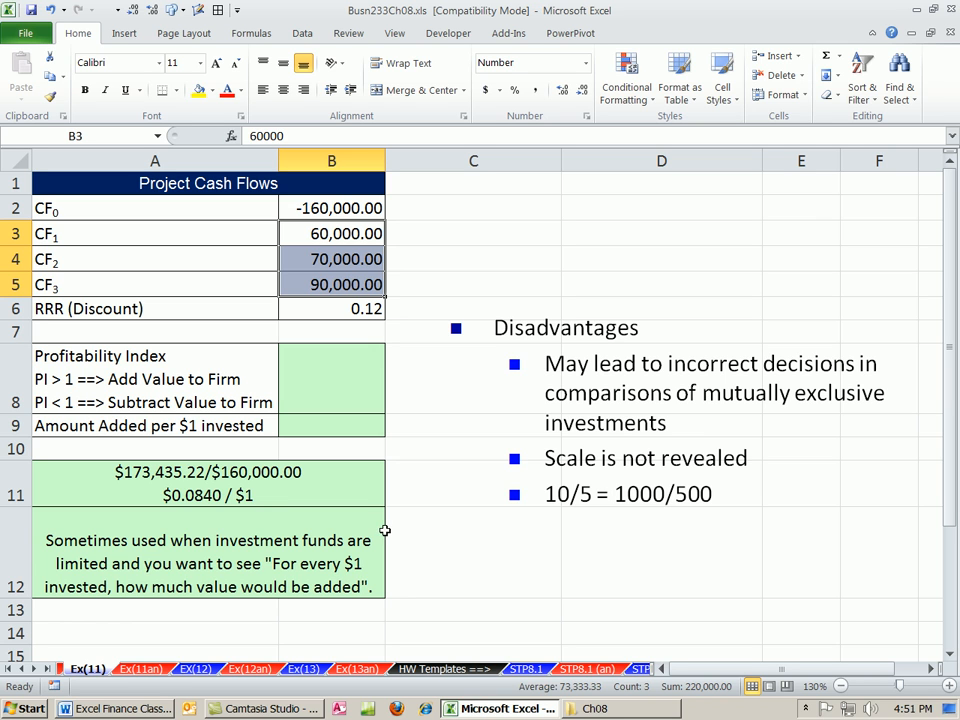
mouse_move(266, 577)
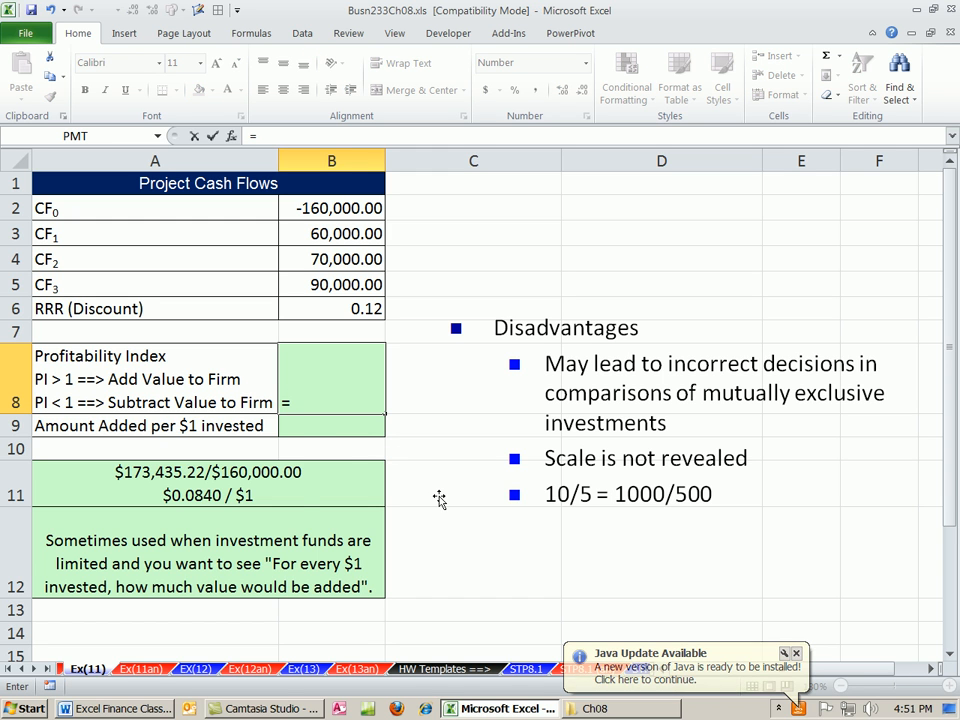
- Enter =NPV(B6,B3:B5) in B8 to value the future flows at 173,435.22
text(=NPV()
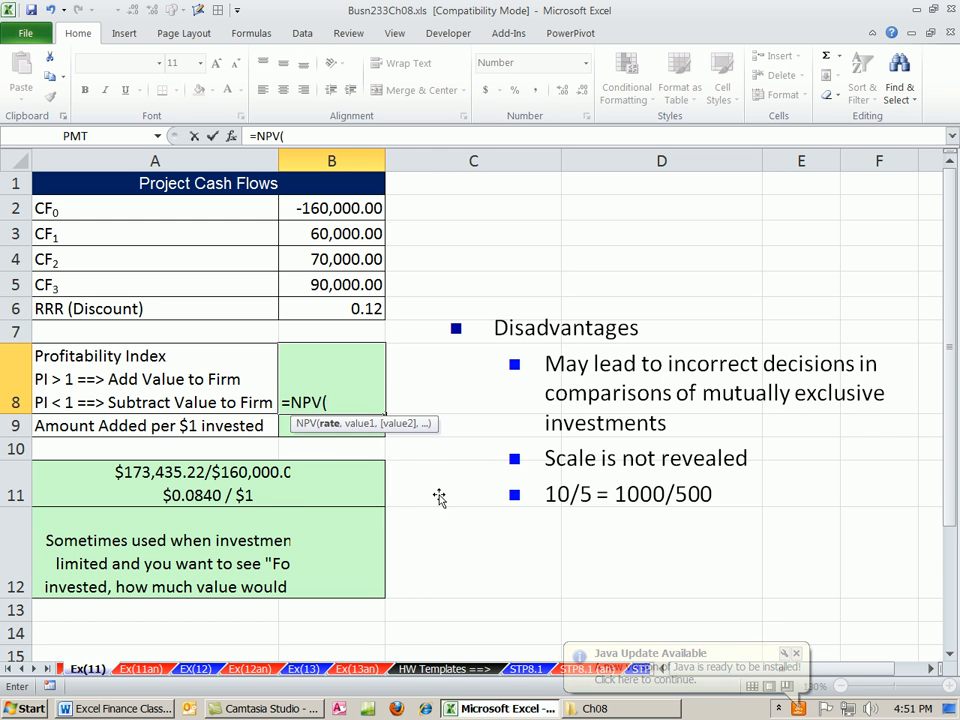
click(332, 308)
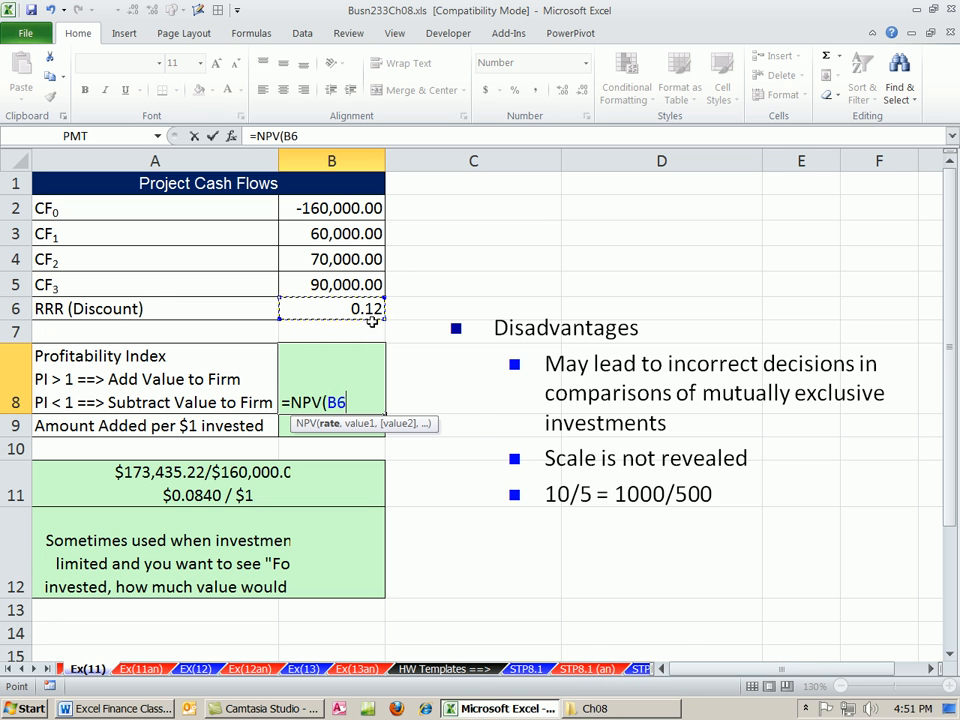
text(,)
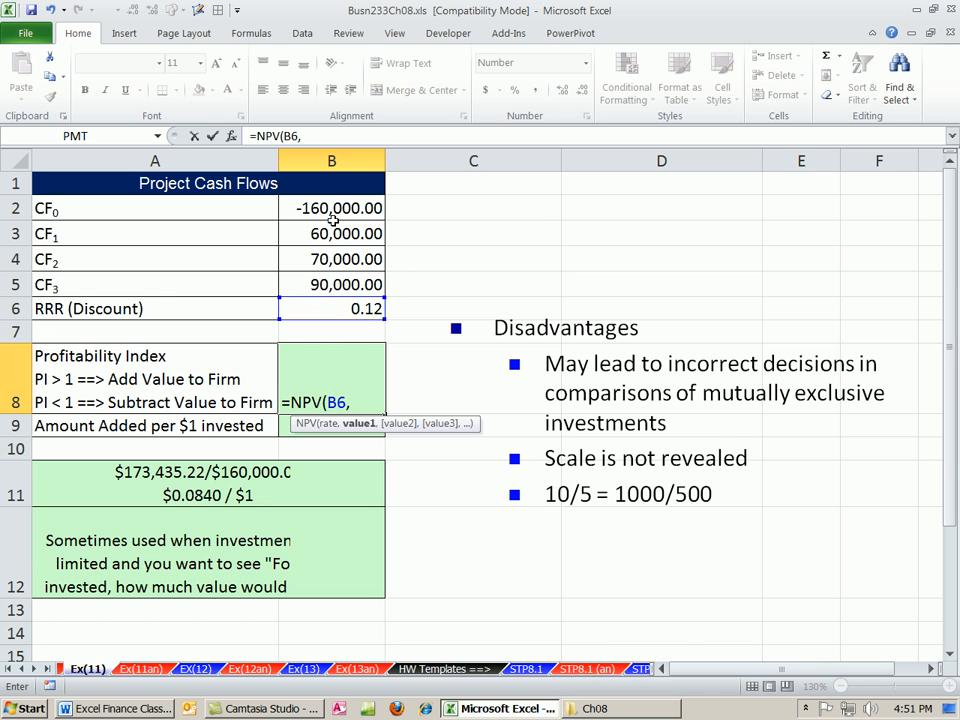
drag(332, 233, 332, 284)
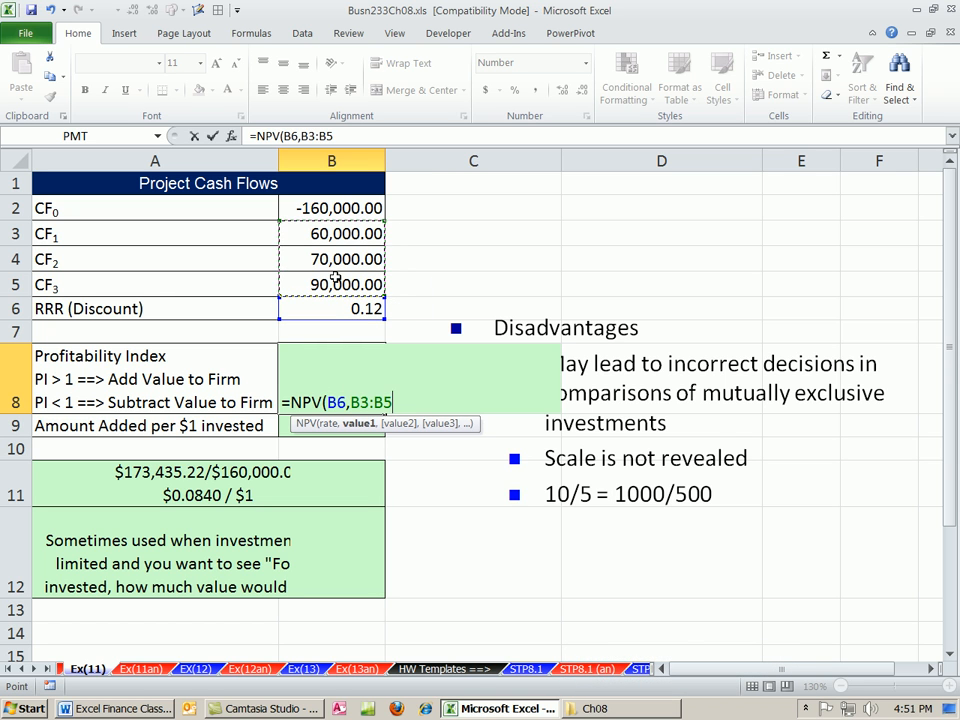
key(Return)
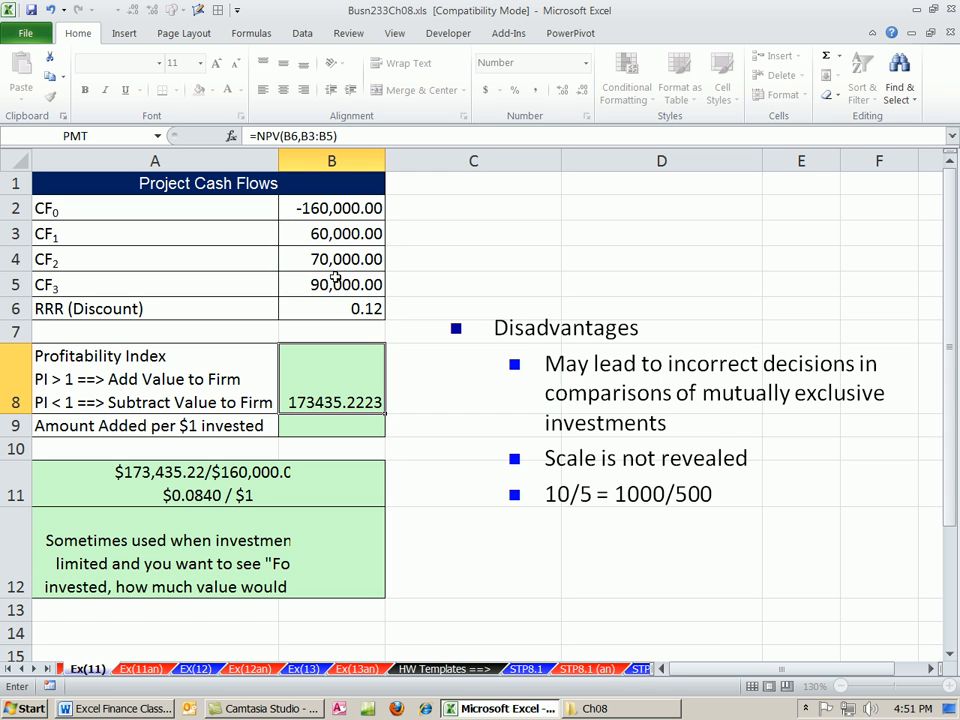
drag(331, 233, 331, 284)
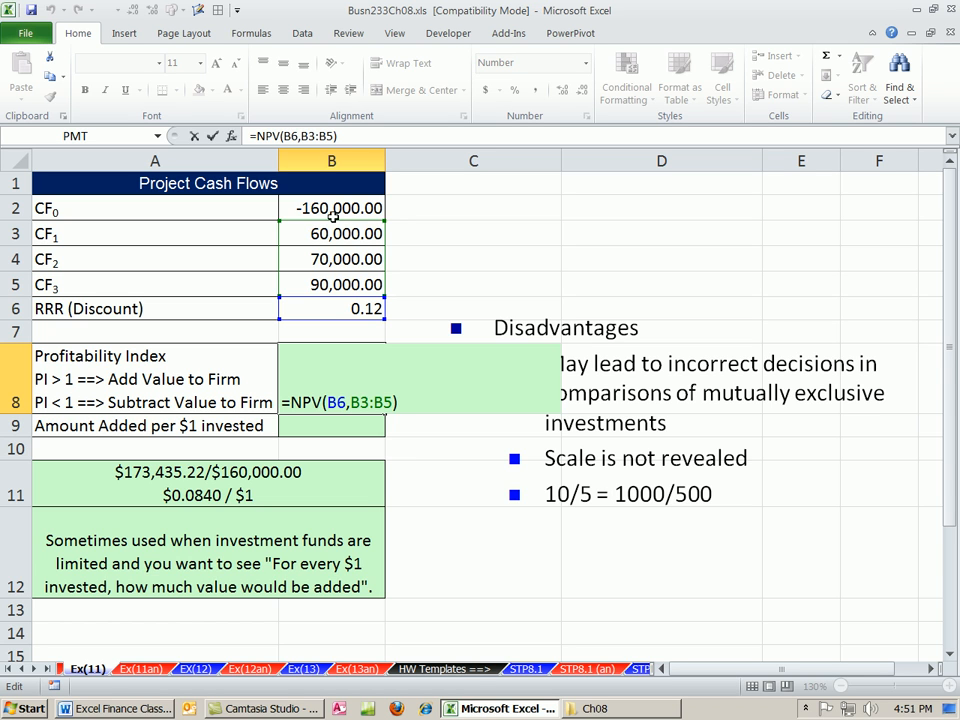
- Extend B8's formula to divide by -B2, giving a profitability index of 1.0840
text(/)
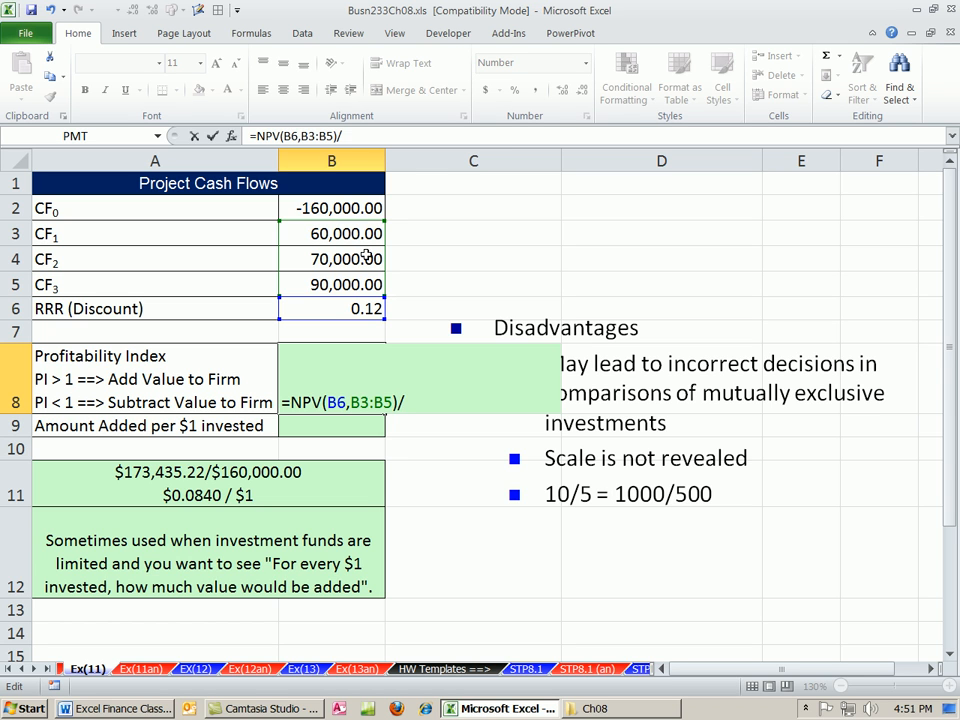
text(-B2)
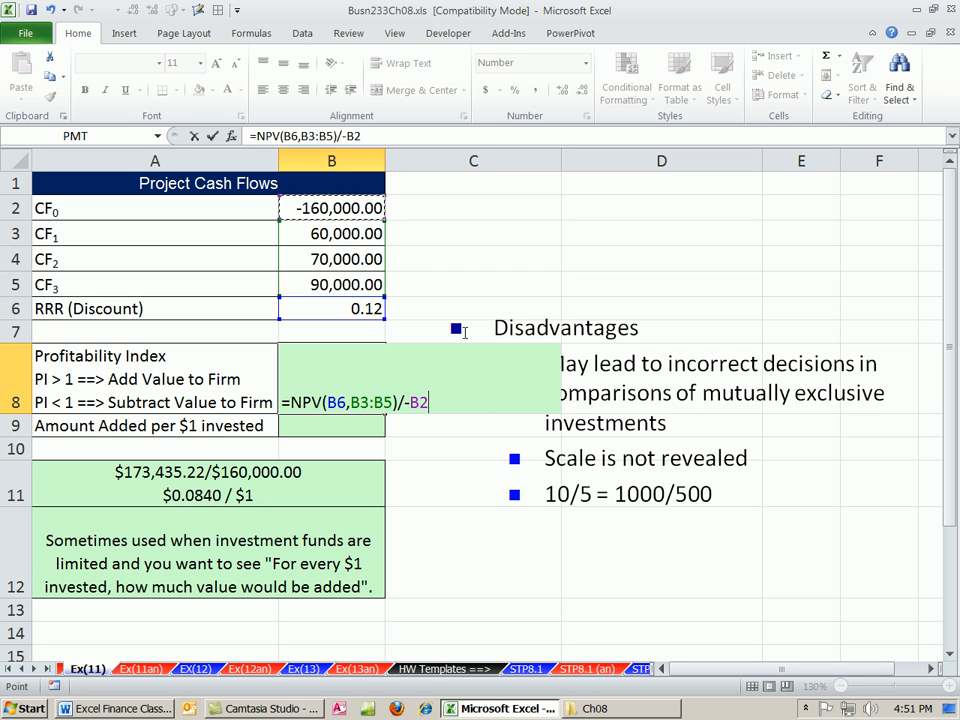
key(Return)
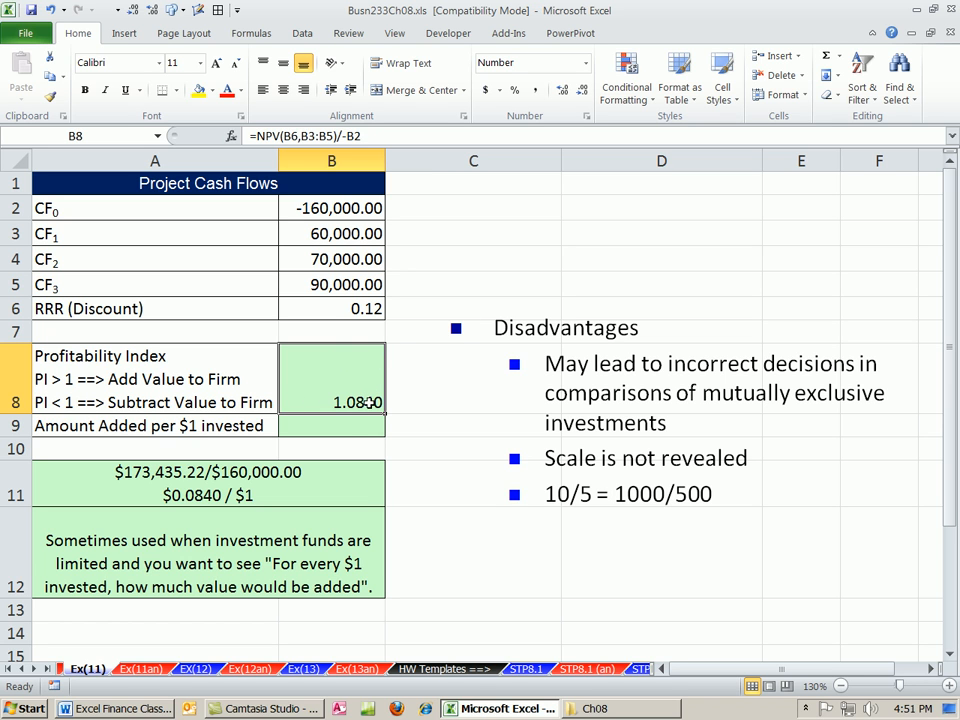
double_click(331, 402)
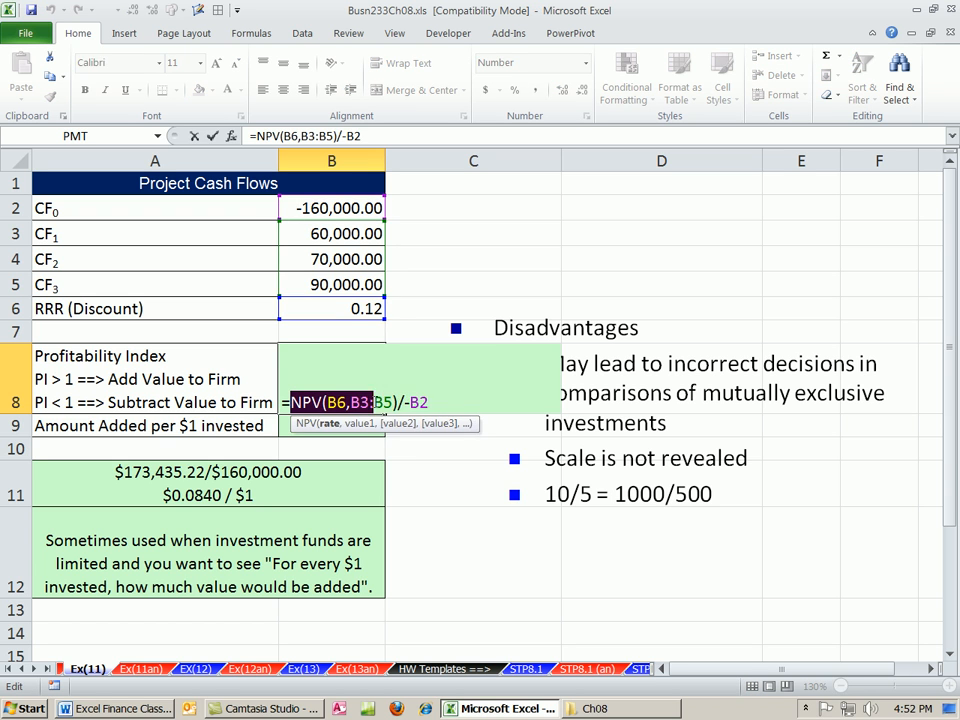
- Enter =NPV(B6,B3:B5)/-B2-1 in B9, showing $0.0840 added per dollar
key(Return)
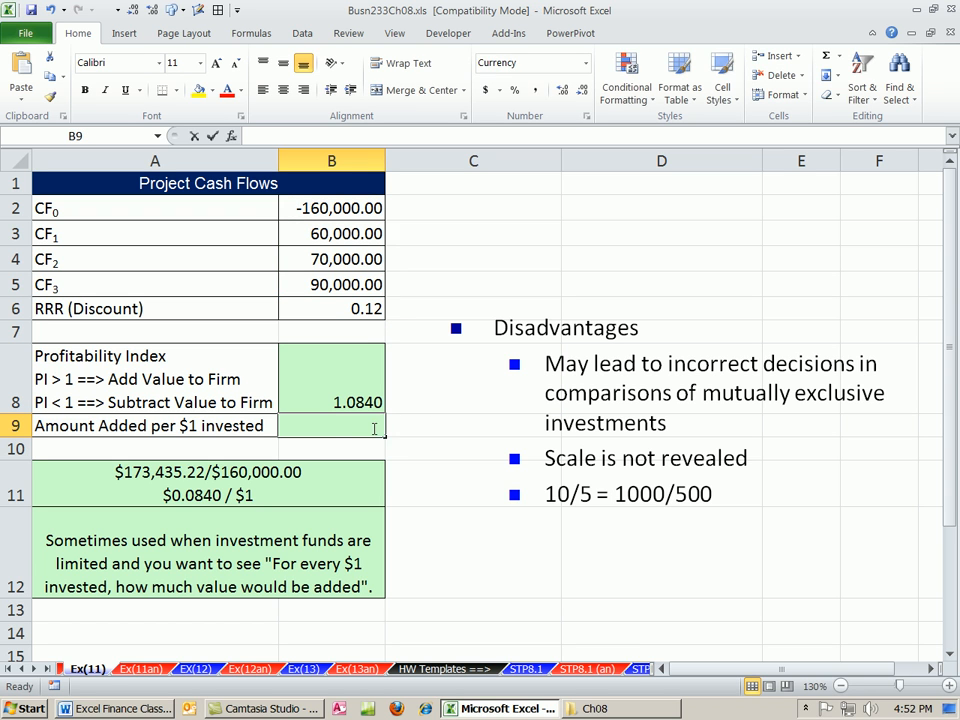
text(=NPV(B6,B3:B5)/-B2)
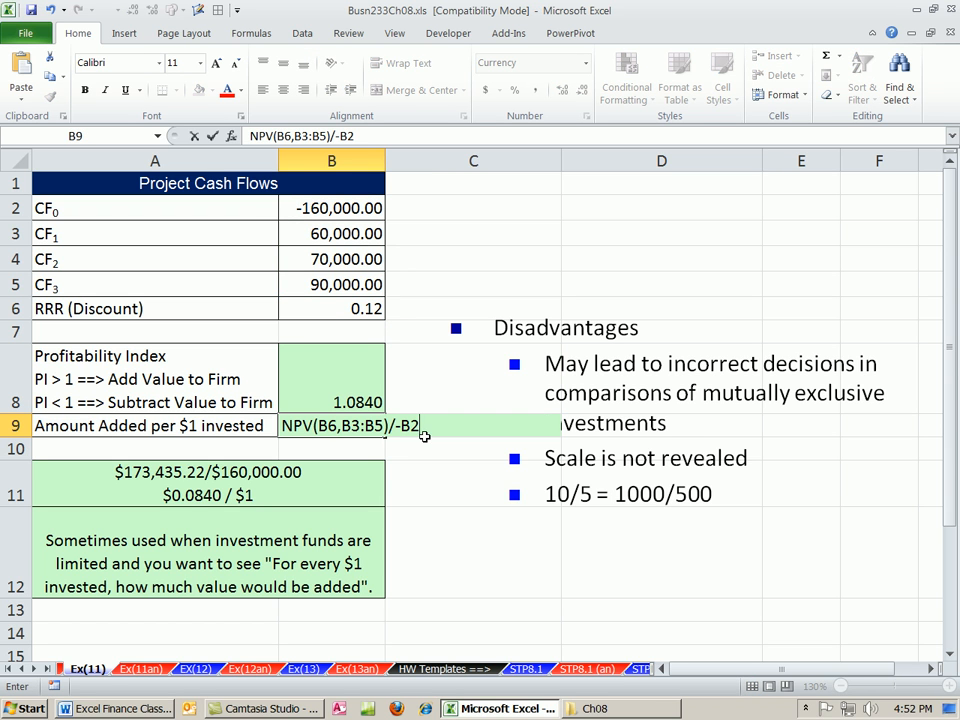
text(-1)
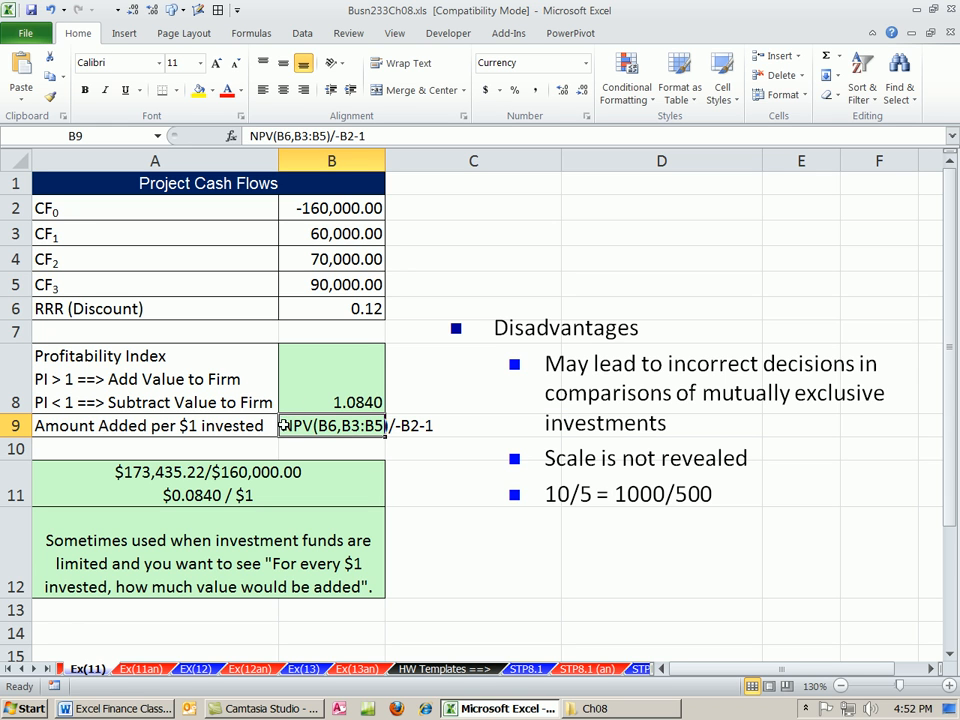
double_click(331, 425)
text(=)
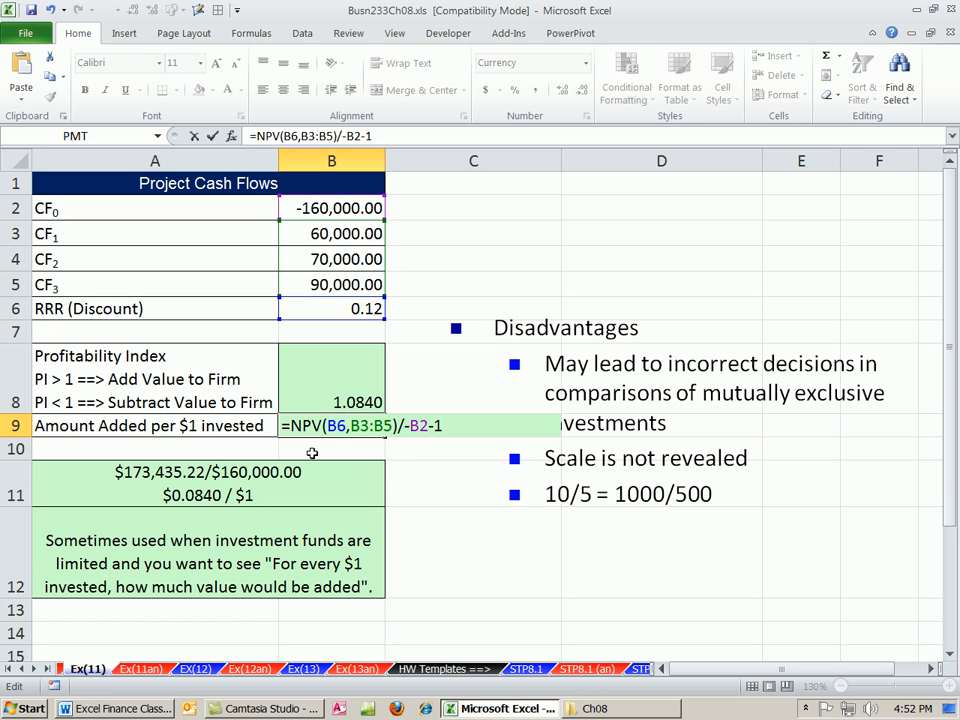
key(Return)
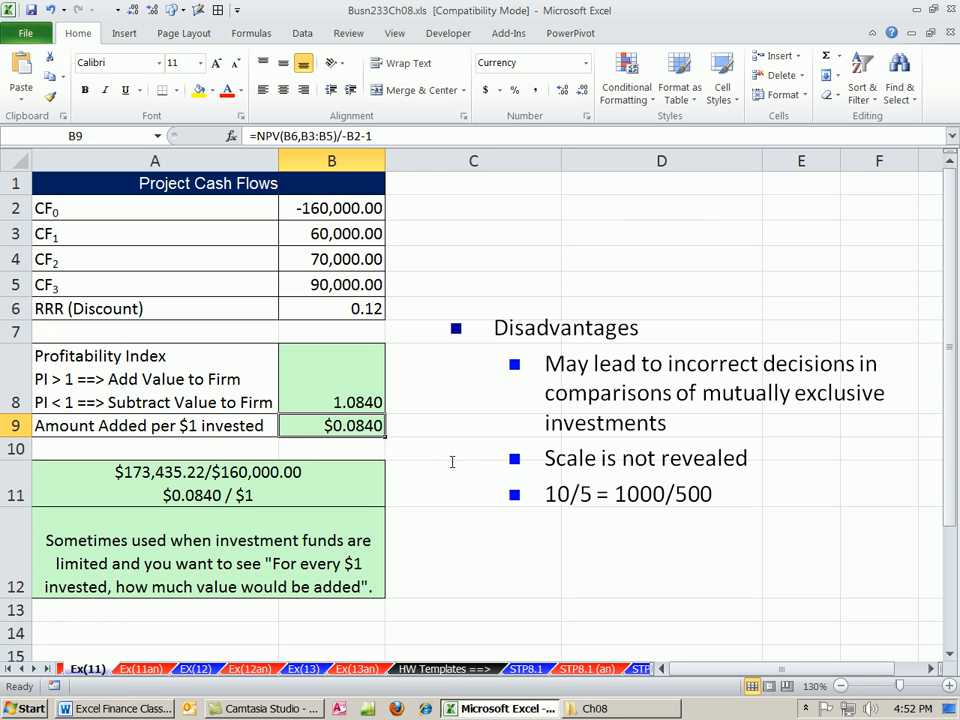
mouse_move(445, 464)
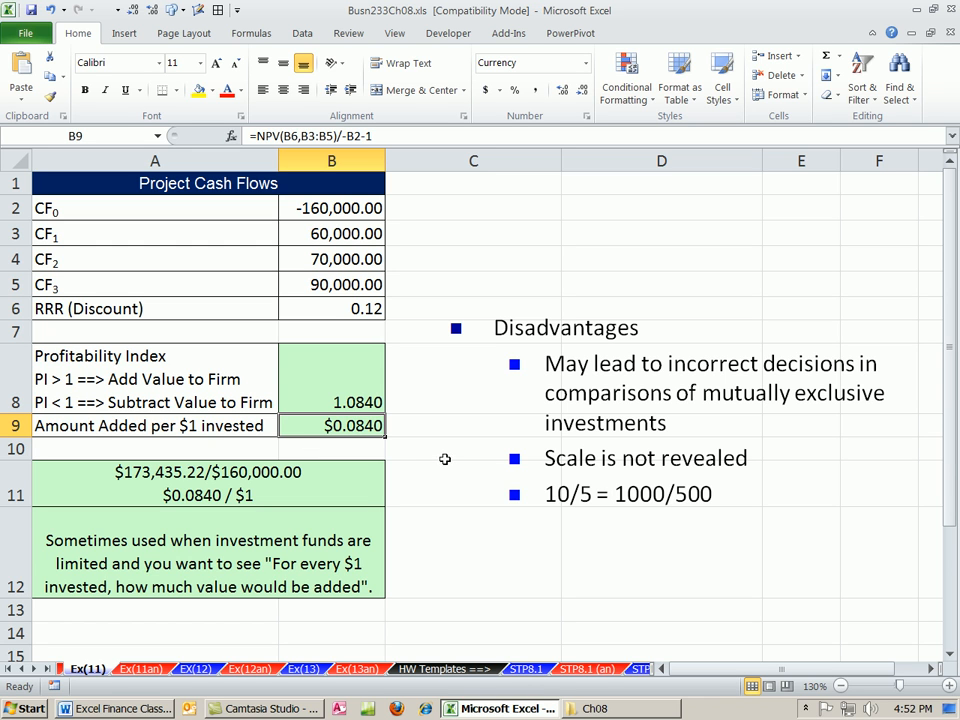
mouse_move(395, 211)
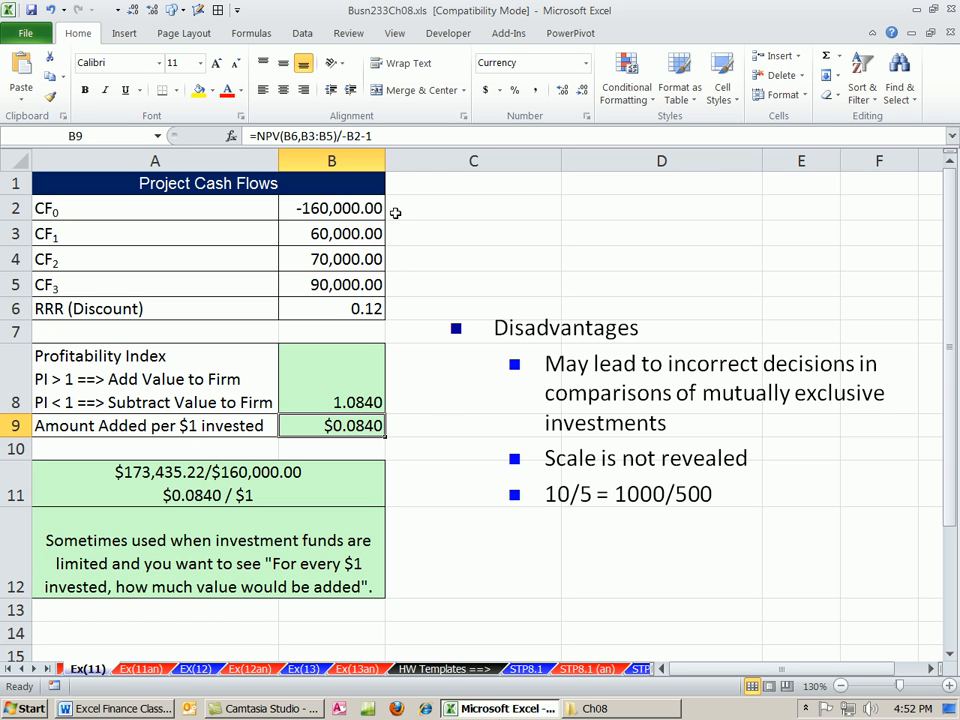
mouse_move(622, 375)
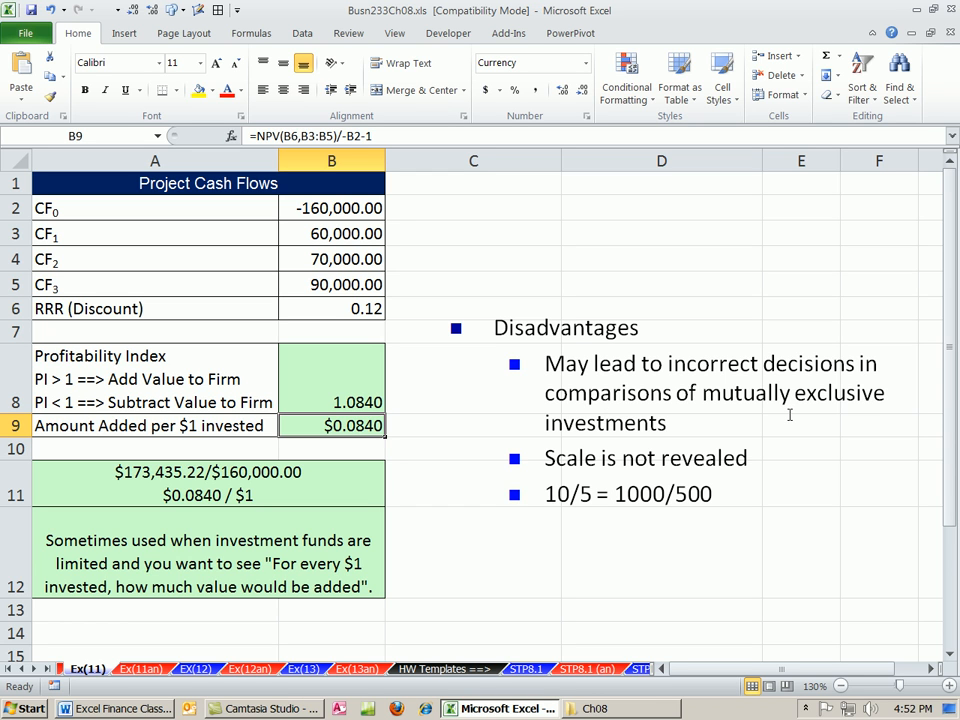
mouse_move(748, 426)
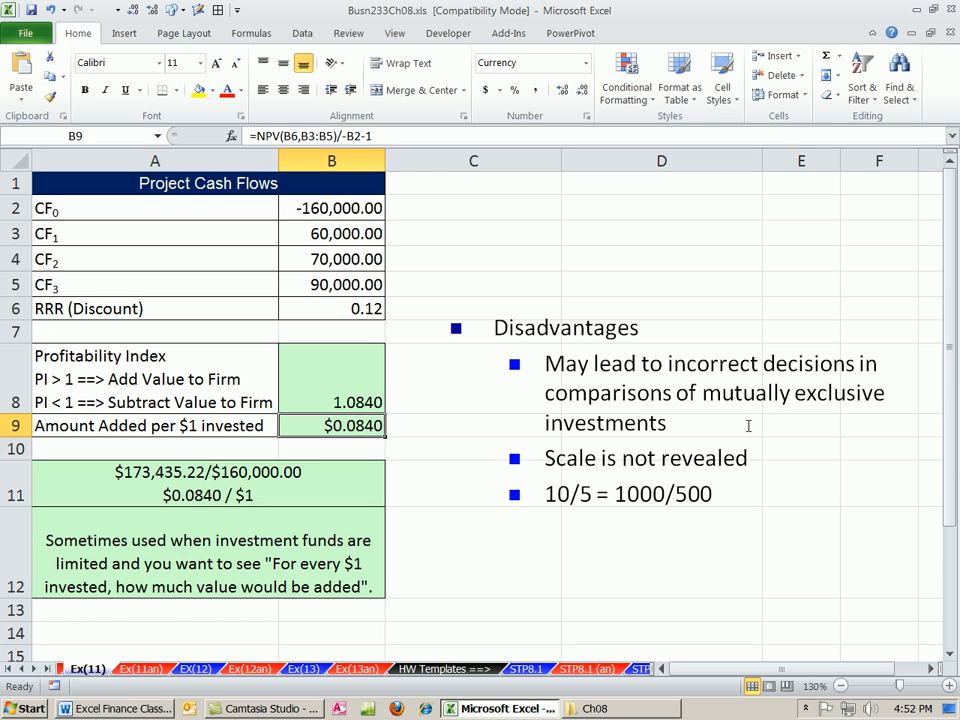
mouse_move(610, 490)
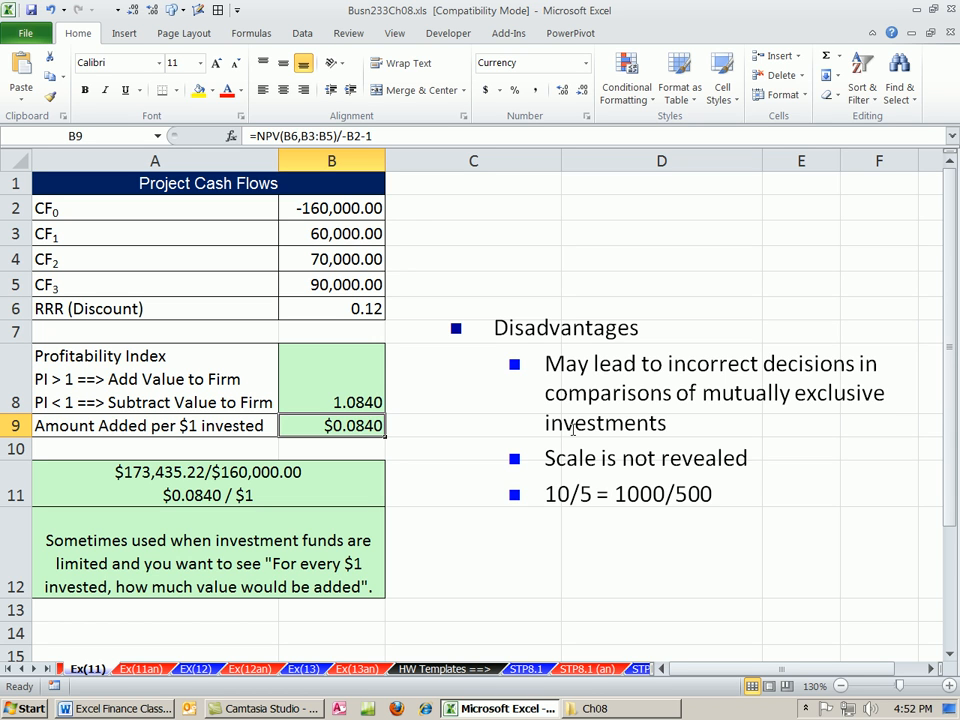
mouse_move(415, 454)
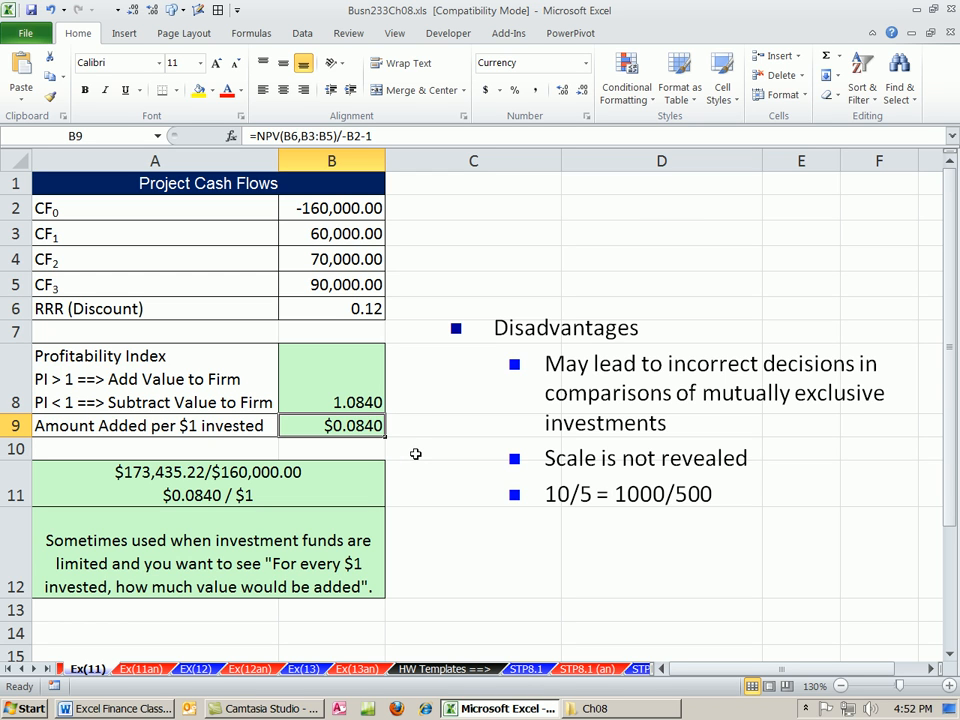